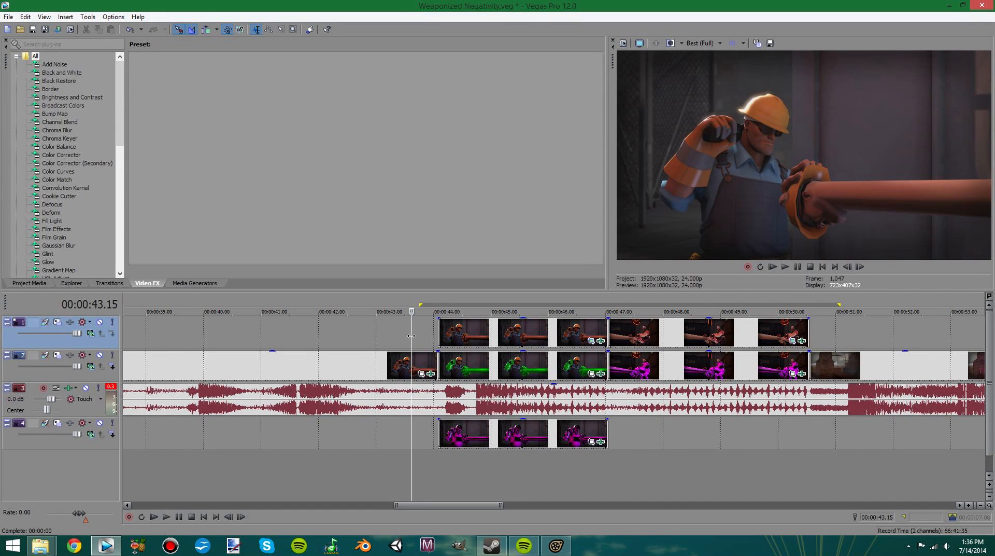
Review the top render's mask and the green clip's framing settings along the shot, closing each
left_click(386, 311)
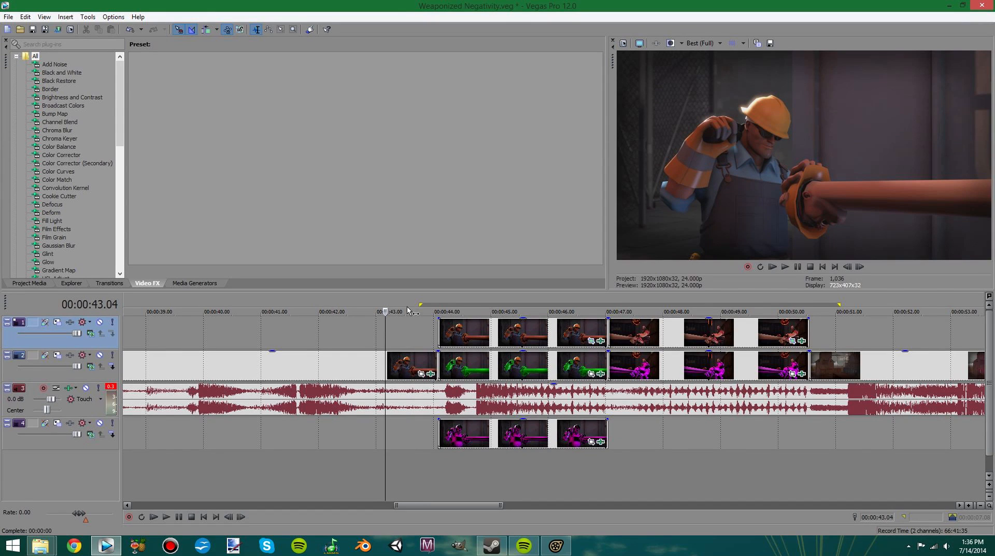
mouse_move(428, 278)
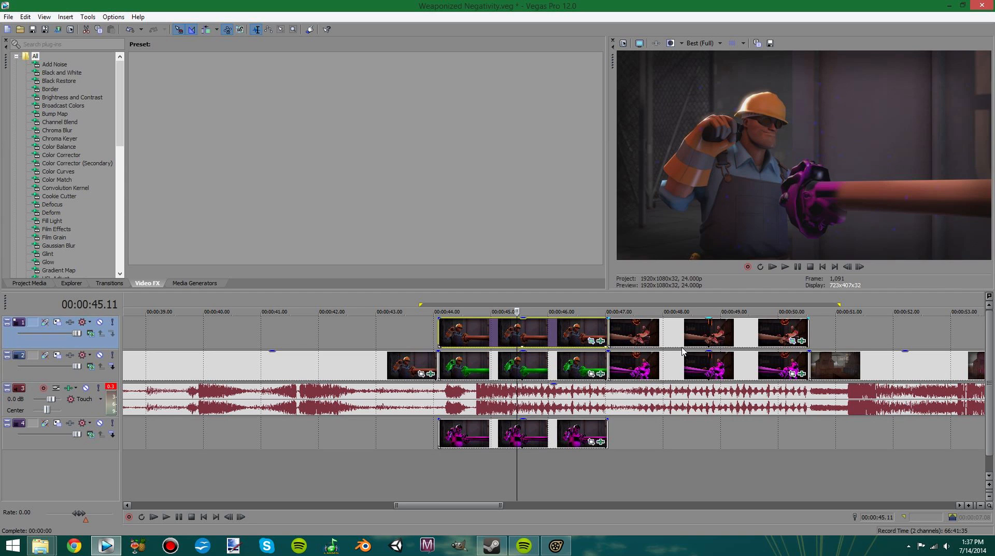
left_click(654, 311)
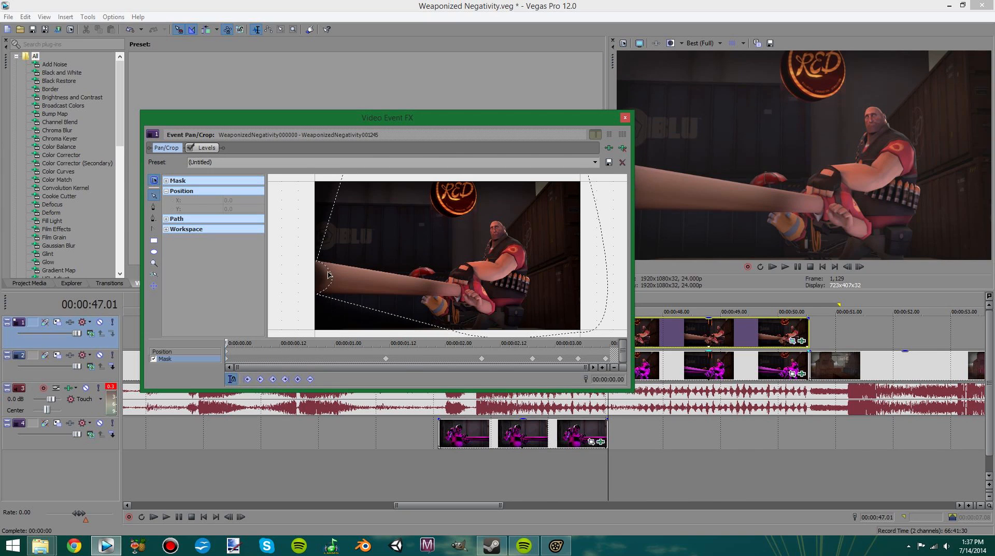
mouse_move(222, 345)
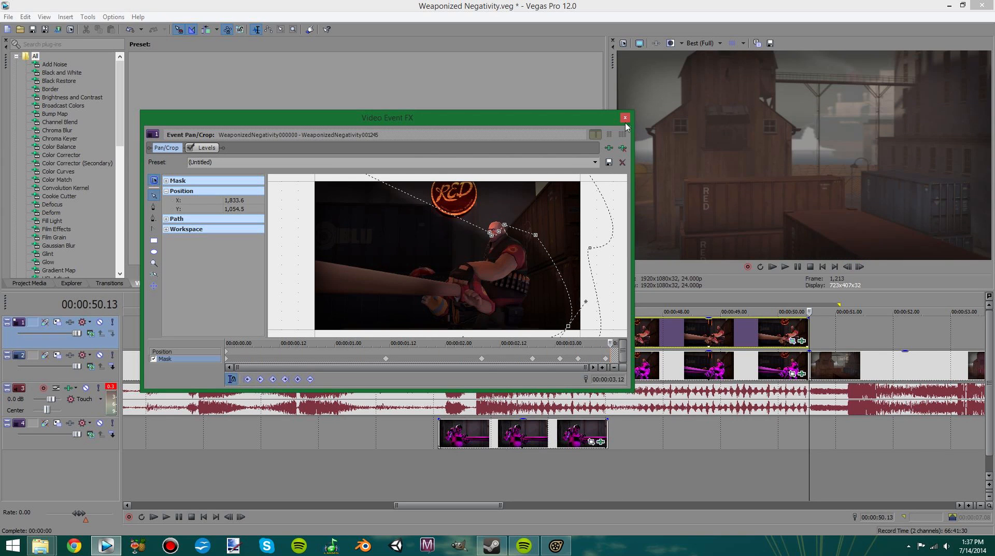
left_click(624, 118)
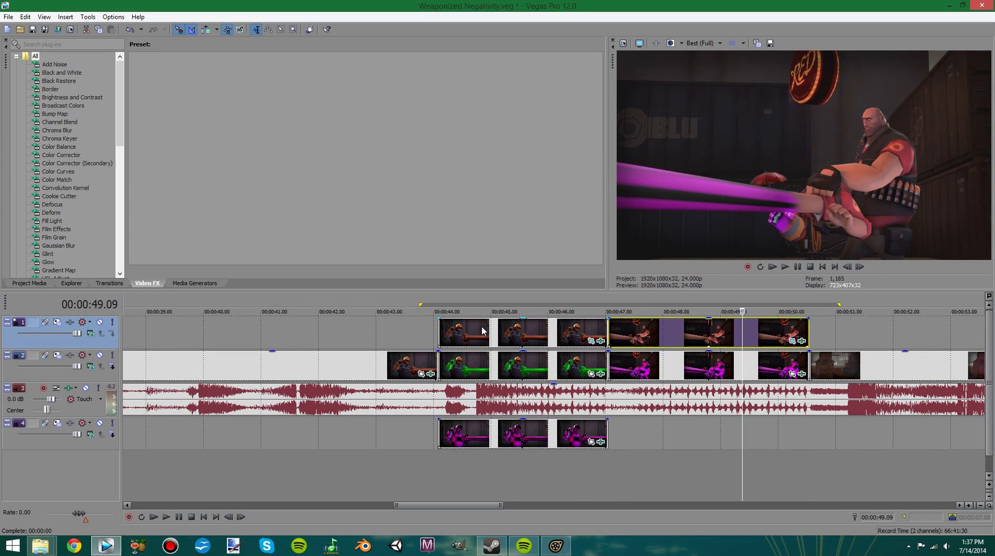
left_click(553, 311)
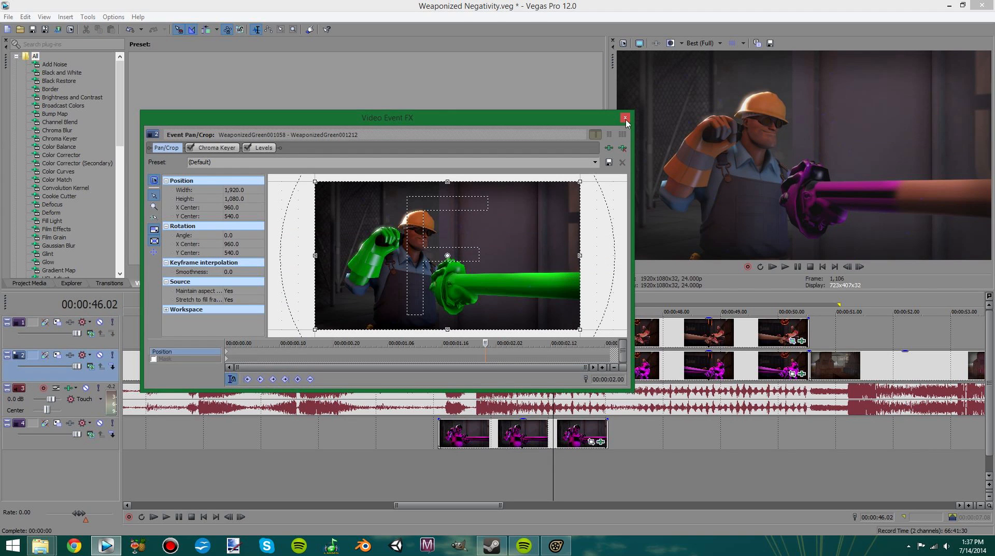
left_click(624, 119)
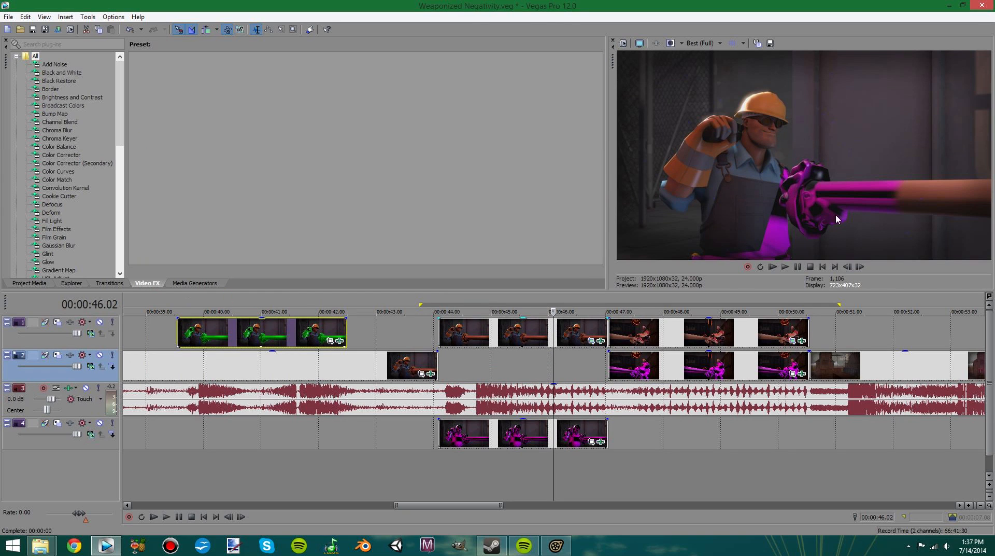
mouse_move(523, 334)
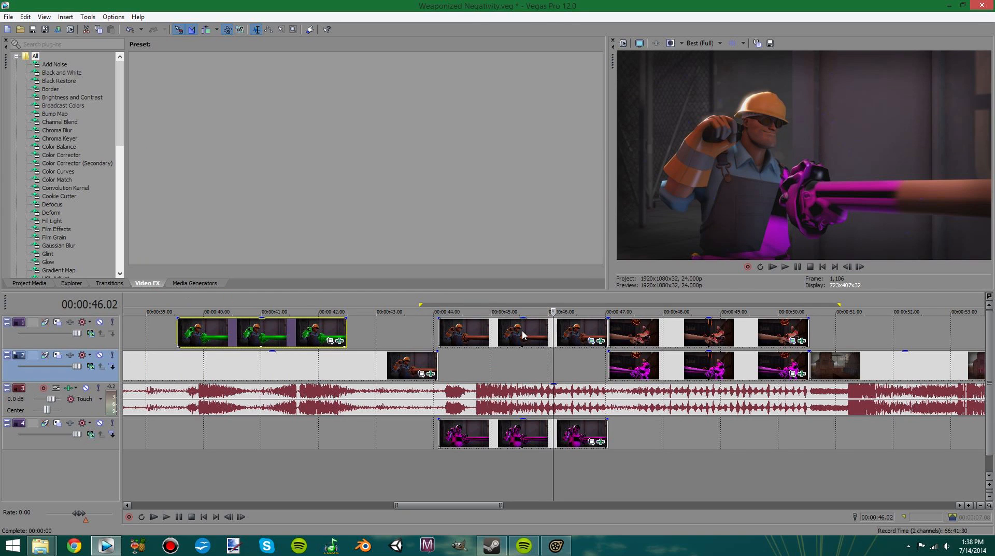
left_click(470, 311)
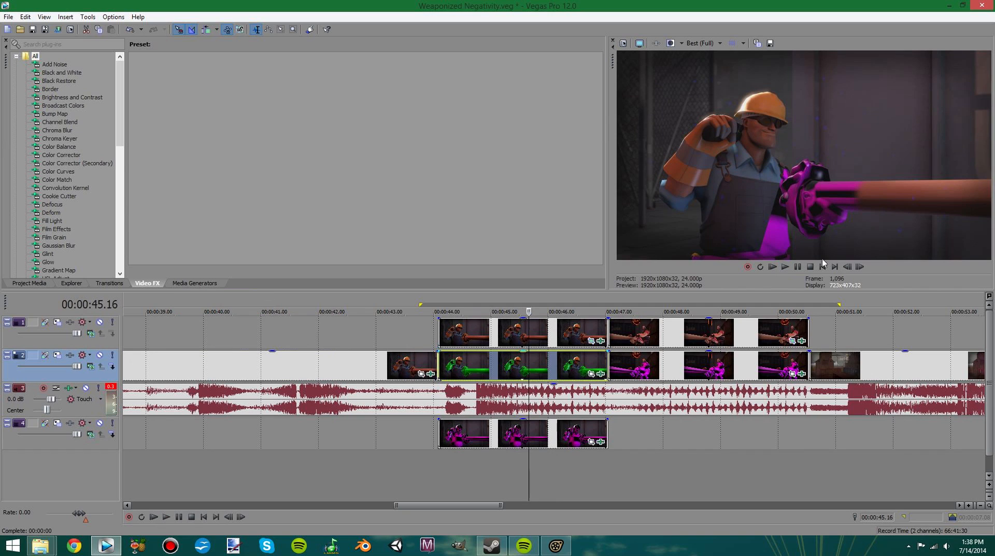
mouse_move(849, 153)
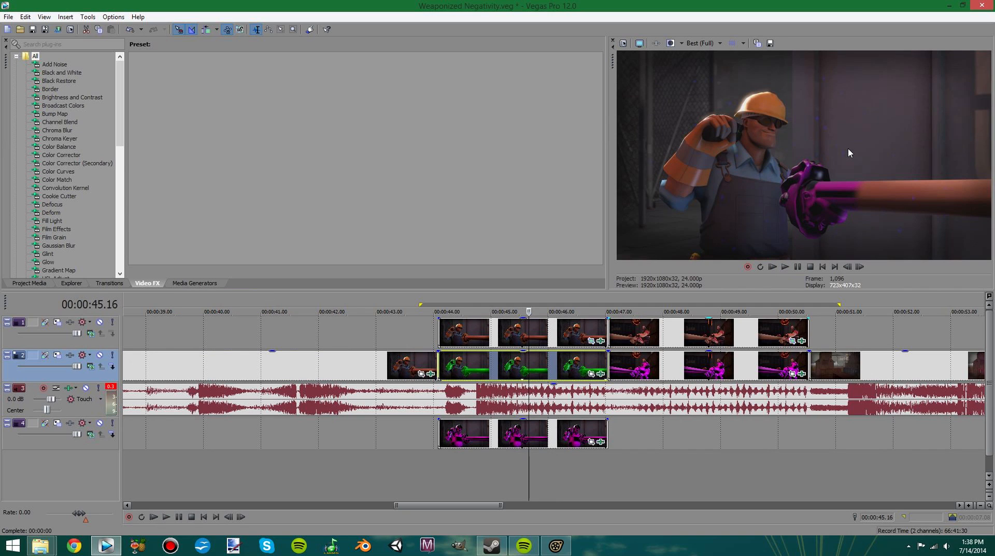
mouse_move(430, 327)
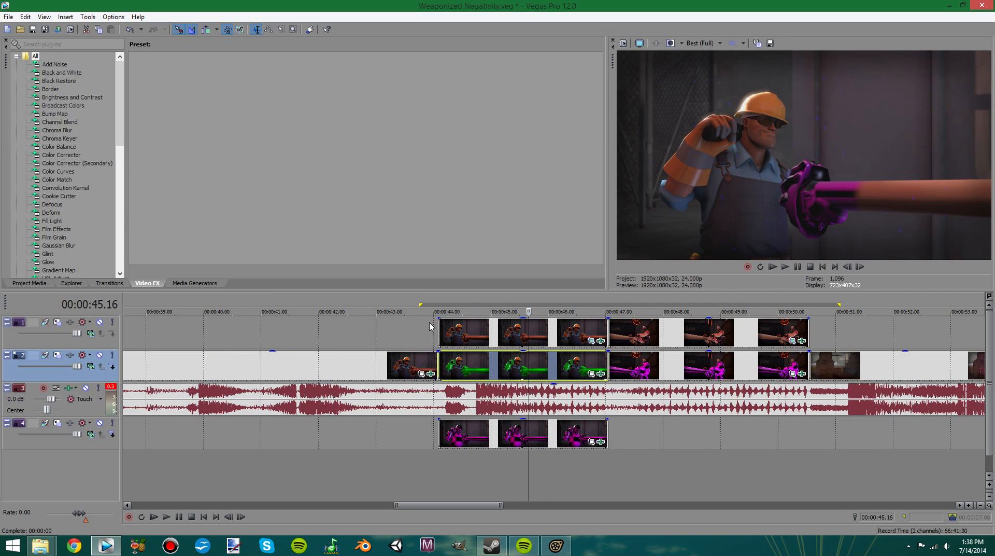
left_click(415, 311)
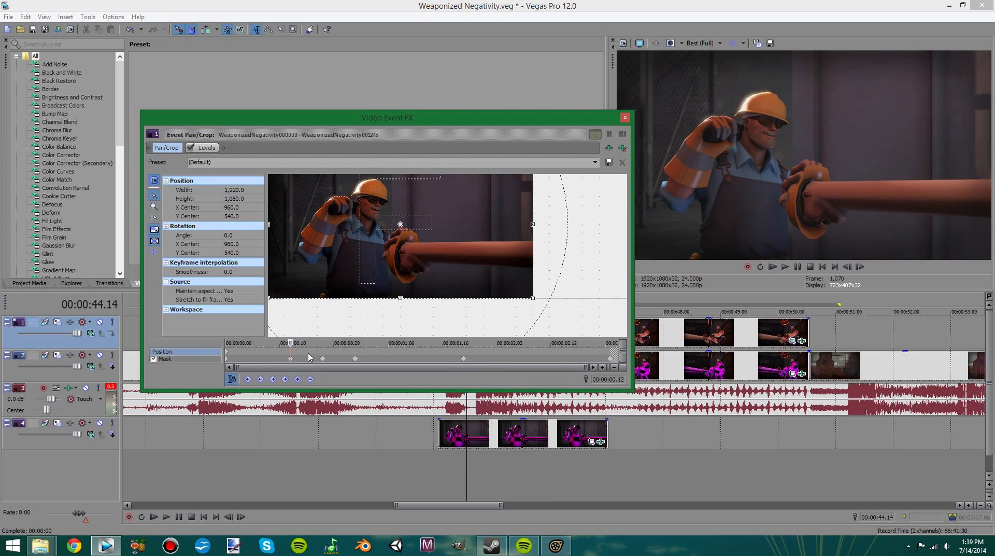
left_click(624, 117)
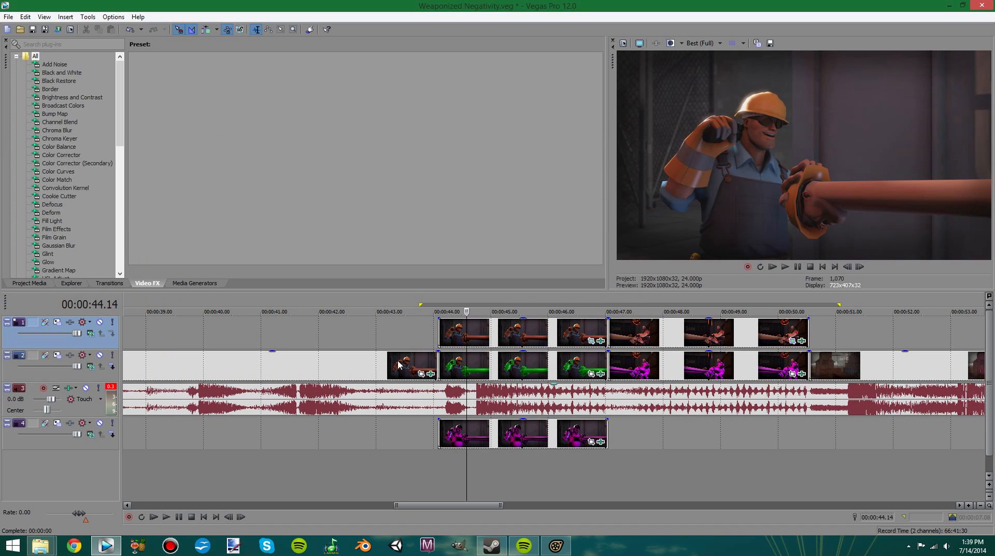
Play the layered shot from its start to watch the wipe, then park mid-shot on the error texture
left_click(412, 311)
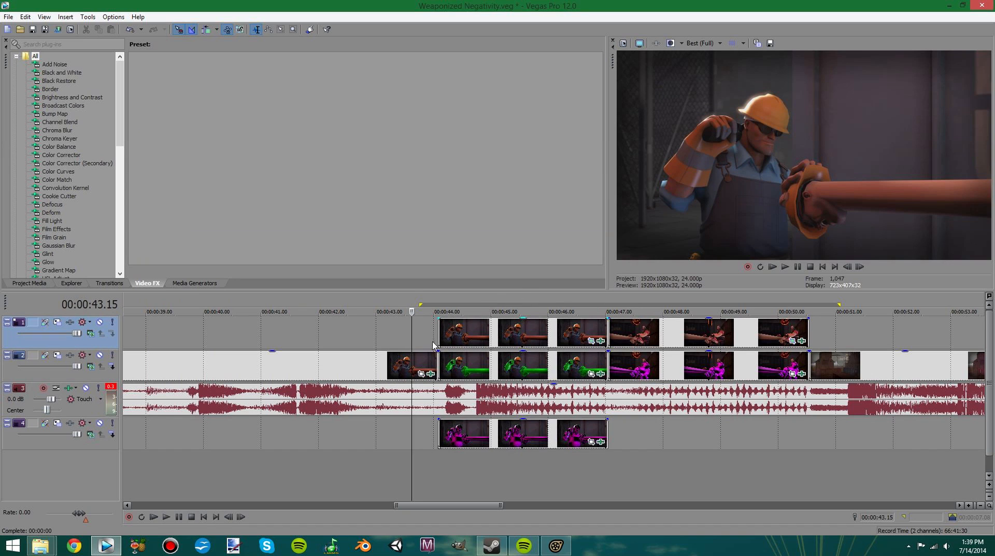
left_click(521, 334)
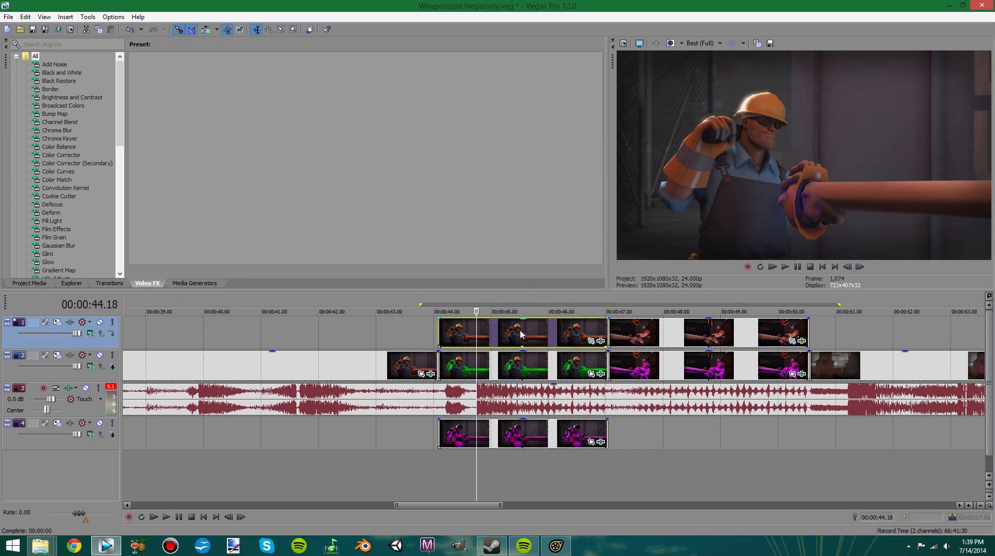
left_click(607, 327)
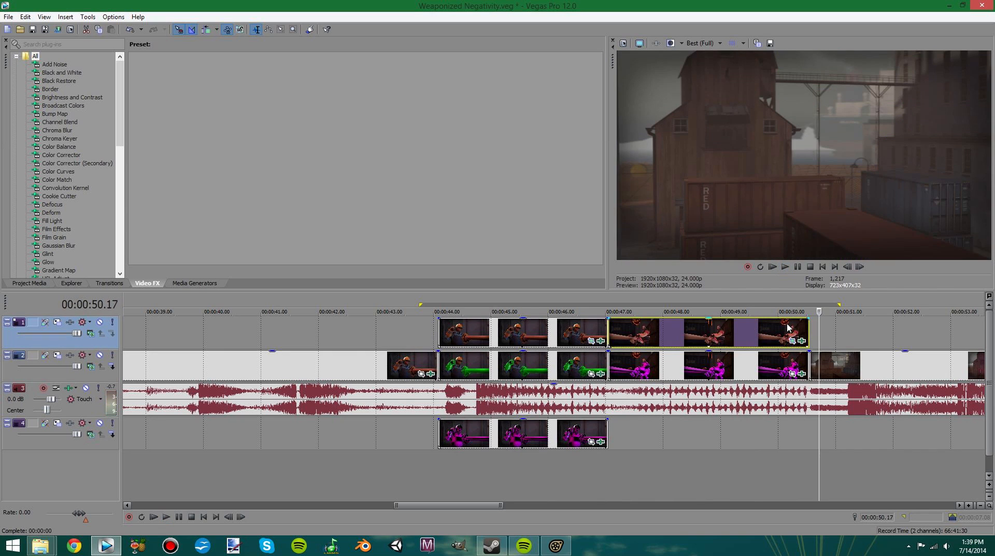
left_click(558, 311)
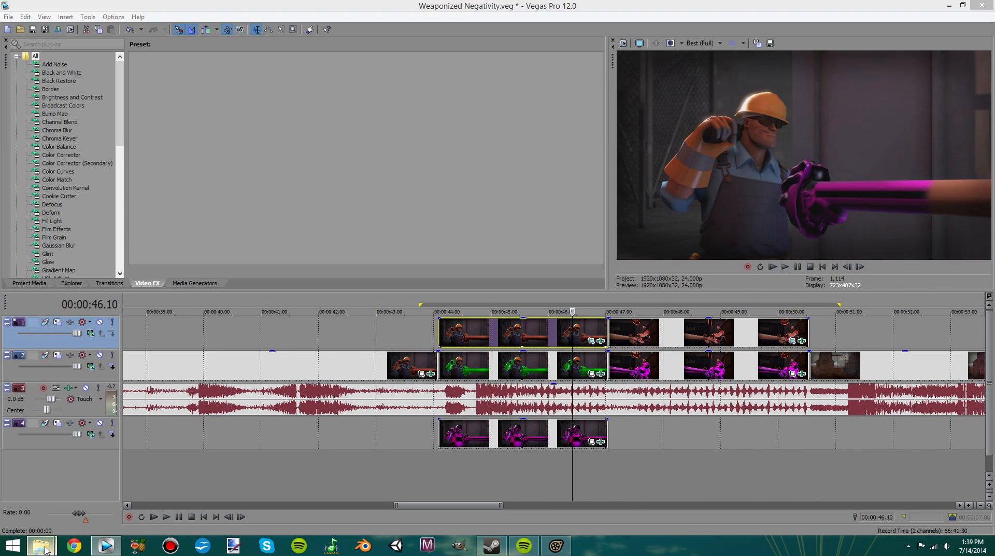
left_click(42, 545)
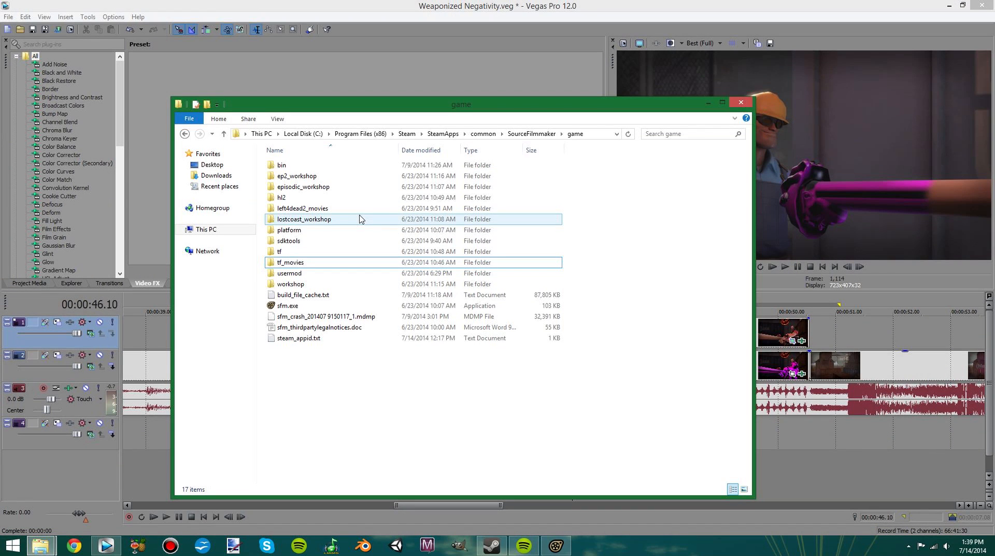
mouse_move(445, 287)
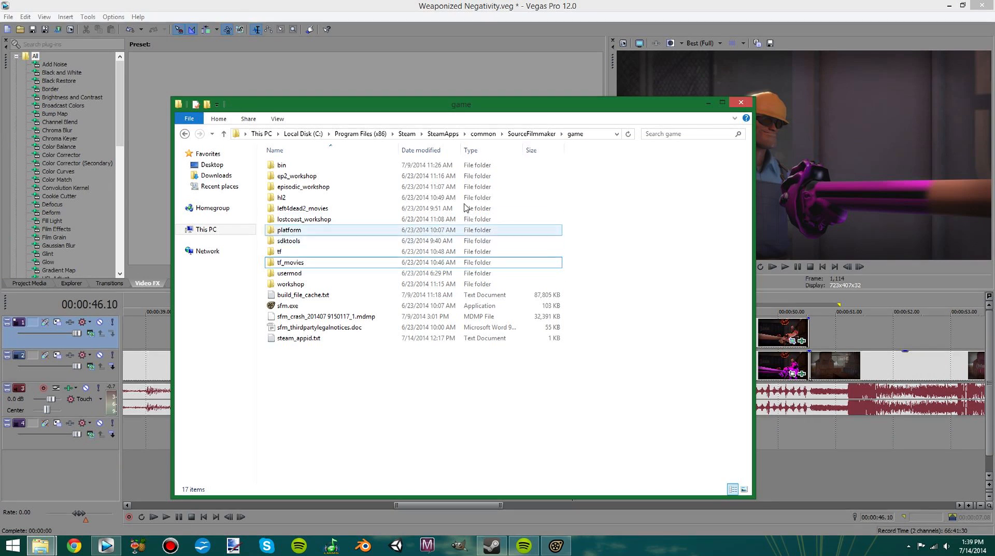
mouse_move(291, 263)
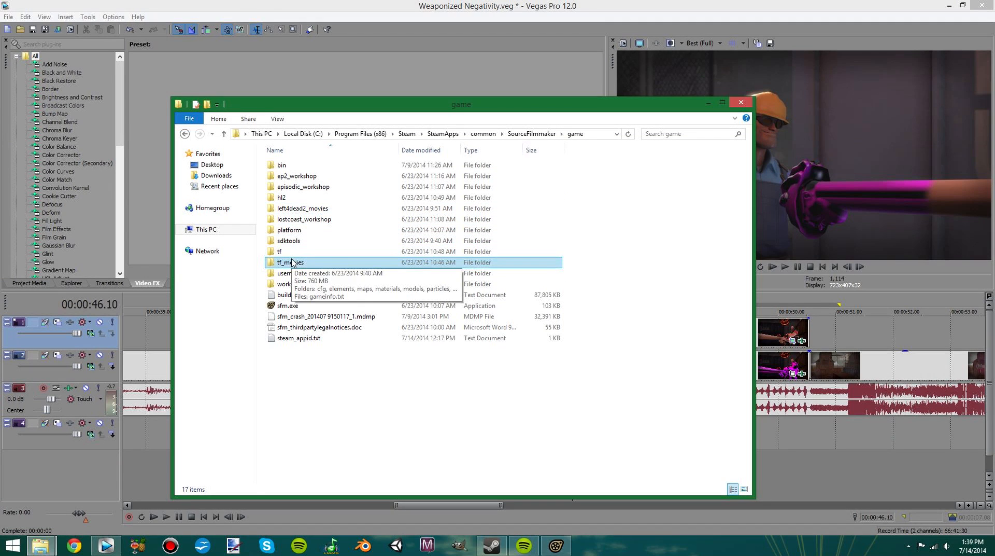
Browse tf_movies > materials > models > player > hvyweapon and select heavy_sfm_fingers.vtf
double_click(291, 261)
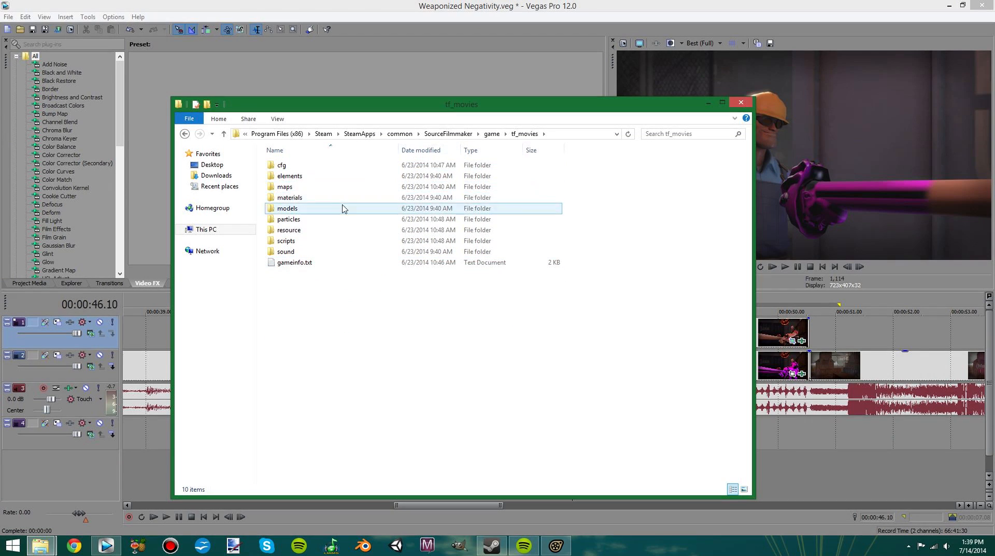
double_click(289, 196)
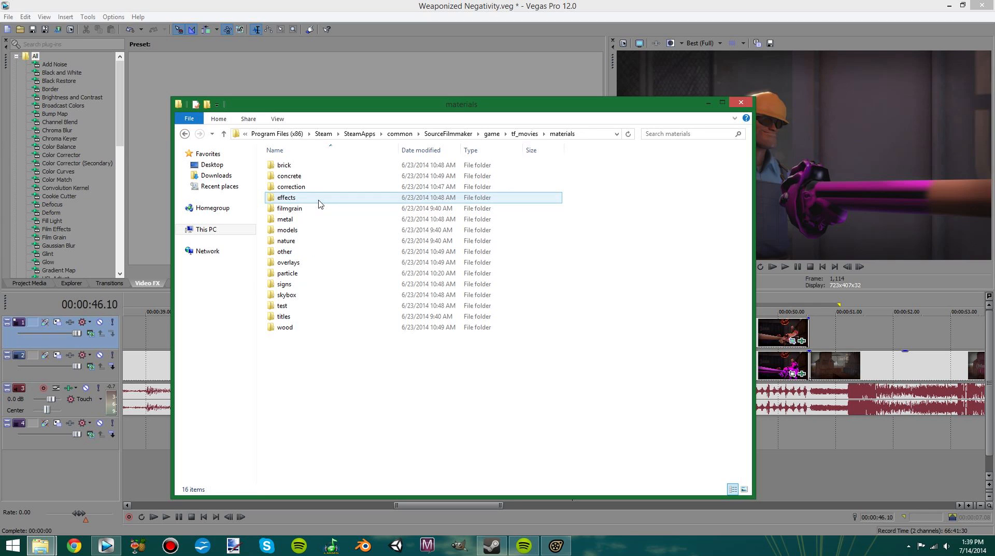
double_click(287, 229)
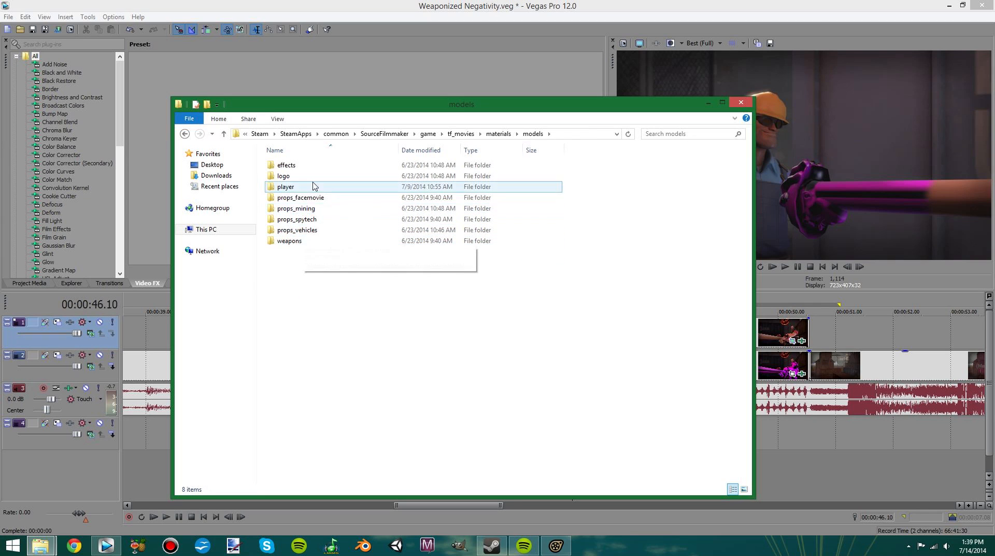
double_click(285, 185)
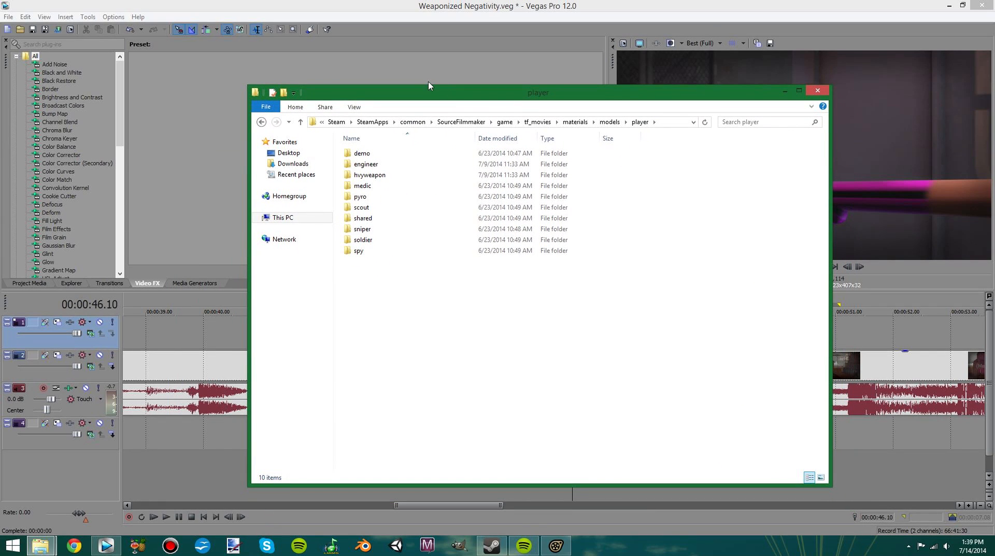
mouse_move(463, 149)
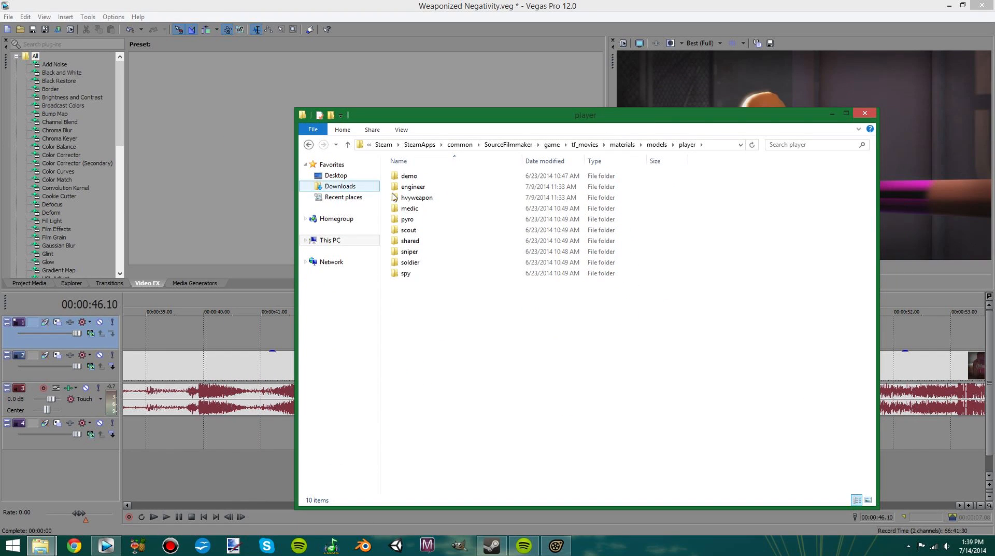
left_click(417, 197)
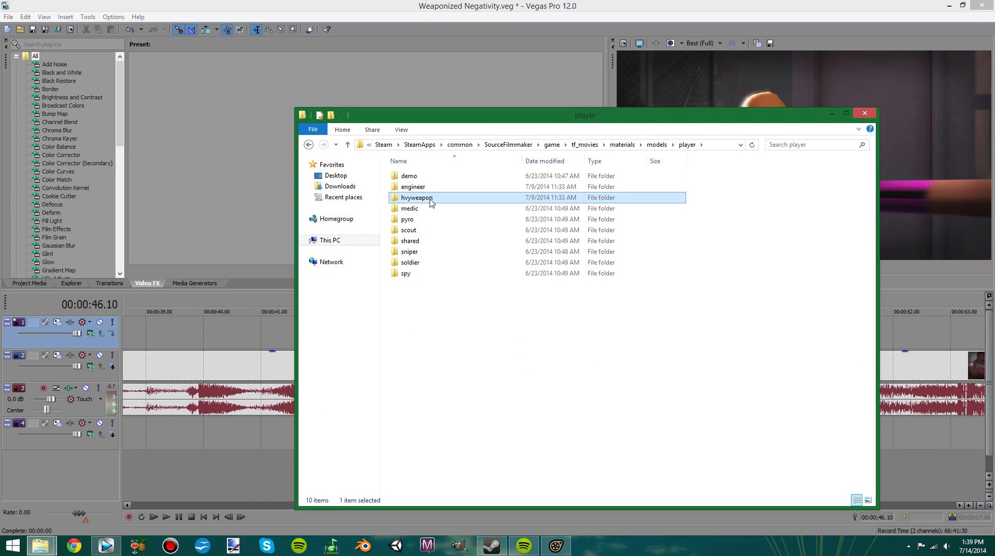
mouse_move(798, 128)
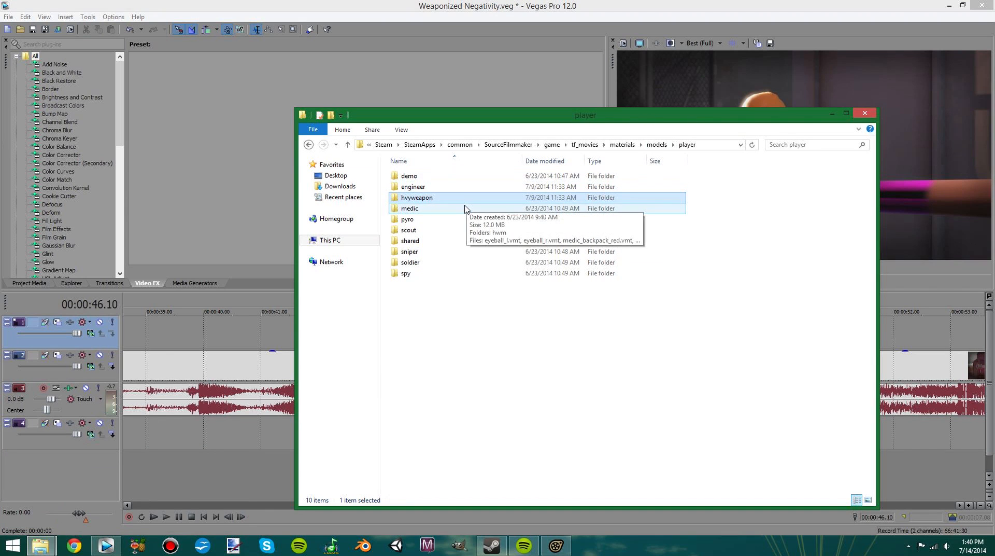
double_click(417, 198)
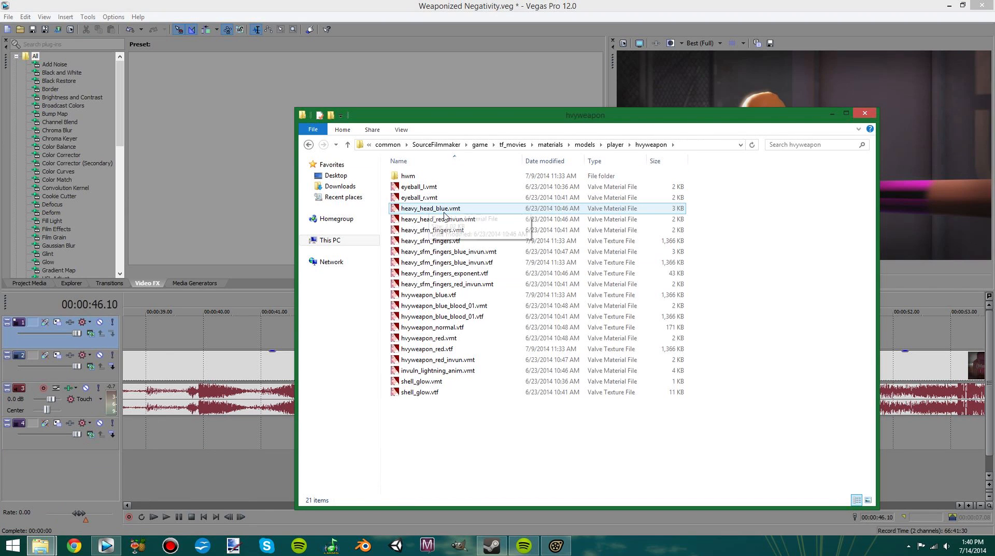
left_click(437, 219)
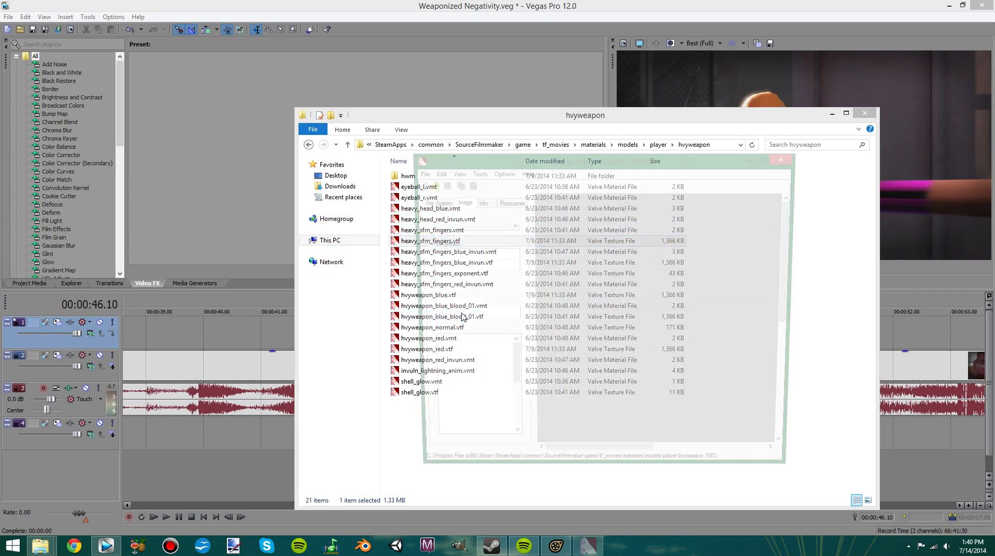
double_click(431, 241)
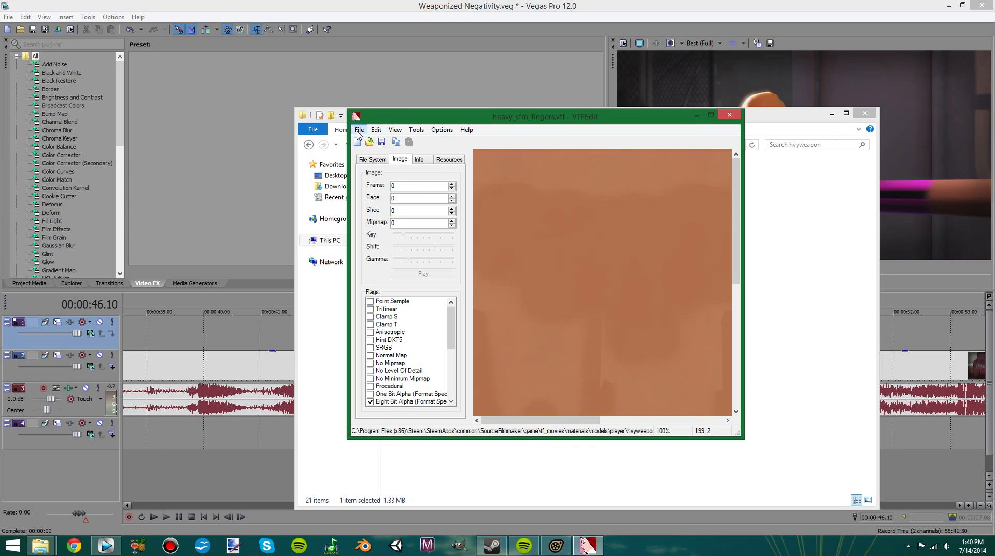
left_click(359, 129)
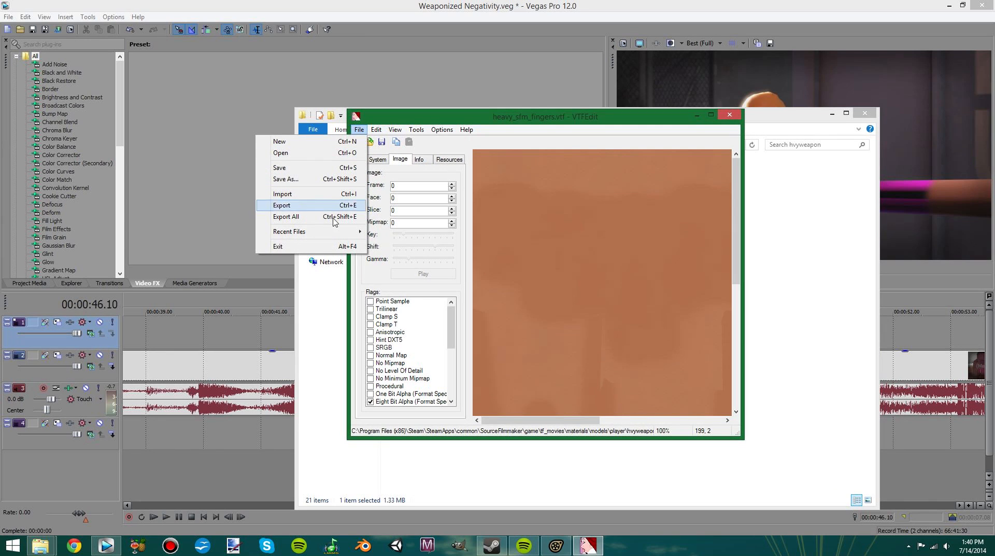
mouse_move(283, 194)
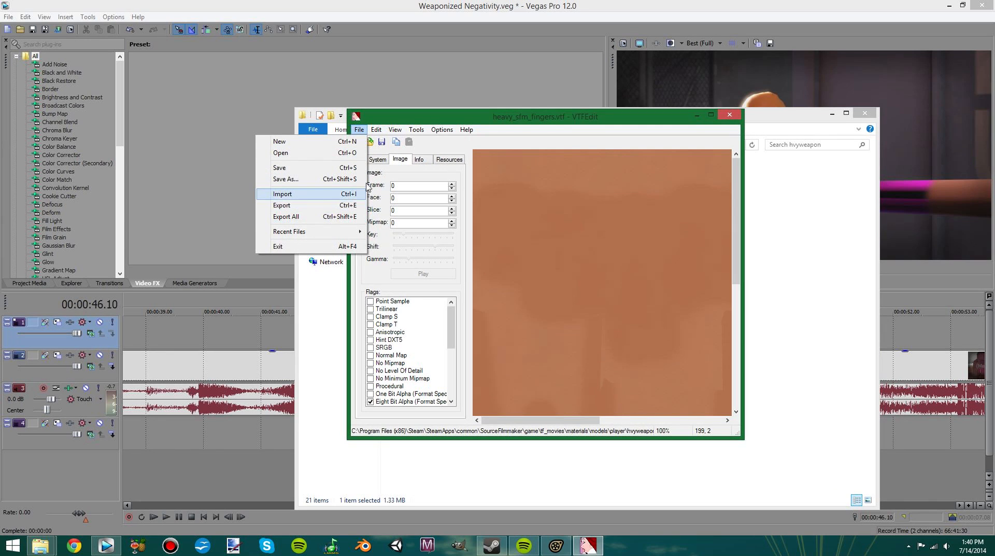
left_click(282, 194)
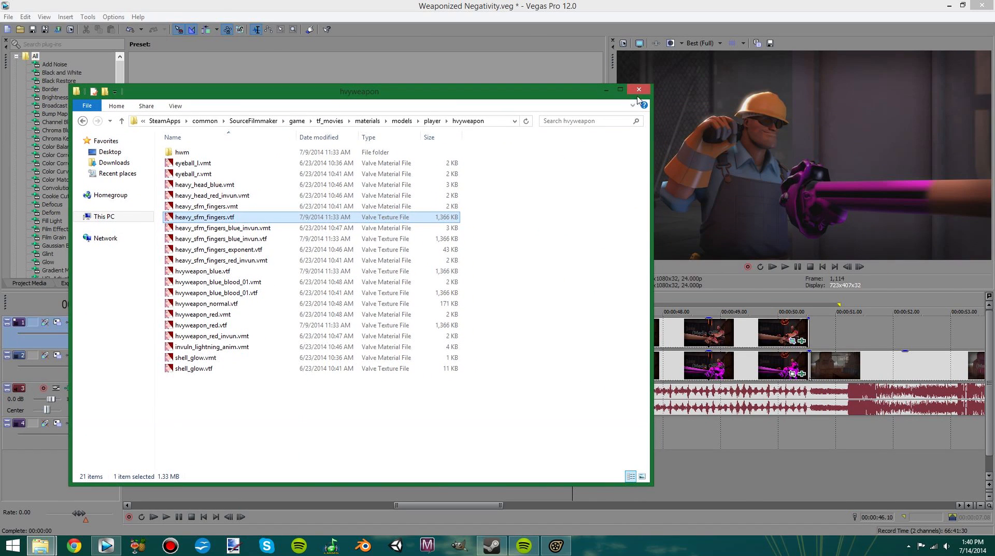
Close the hvyweapon folder window and set Vegas playback to about 00:00:46.05
left_click(639, 89)
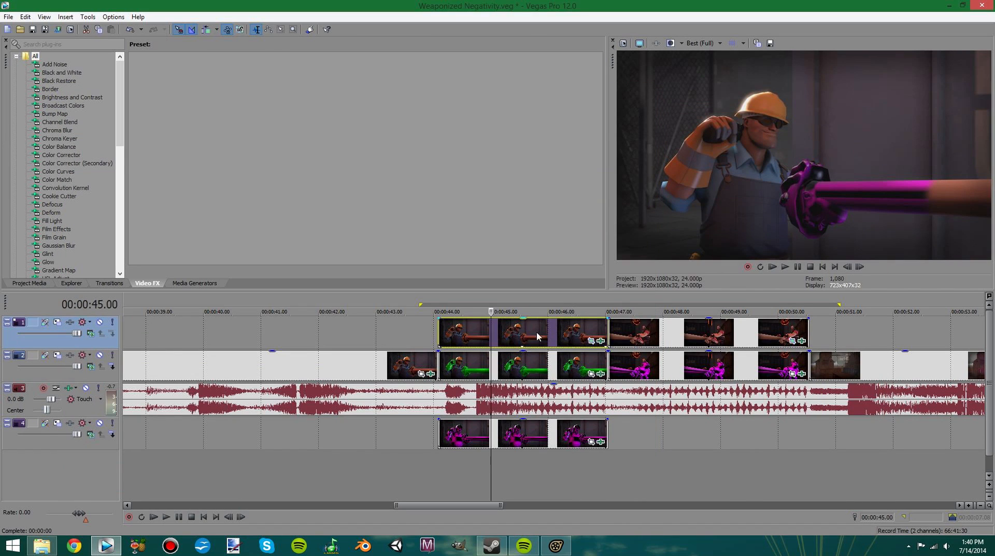
left_click(561, 311)
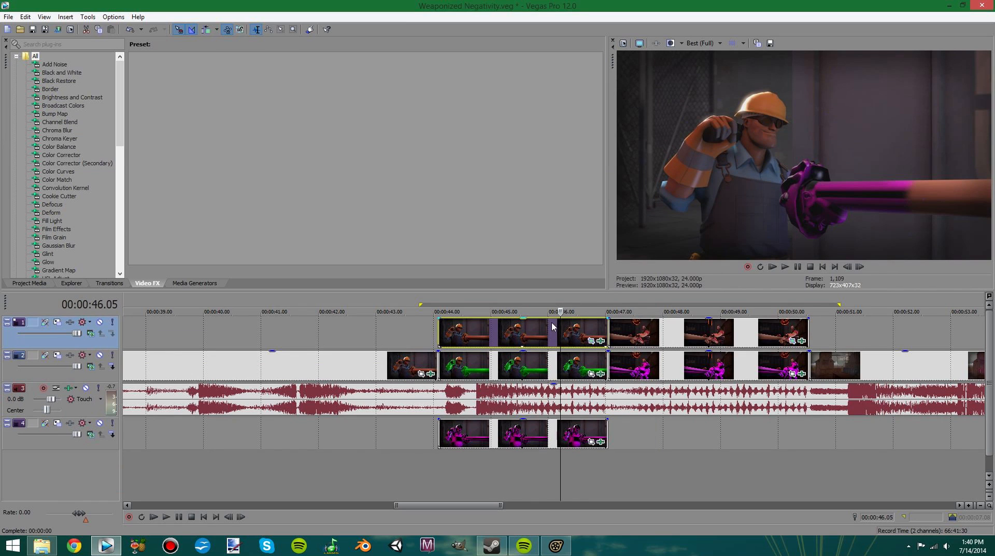